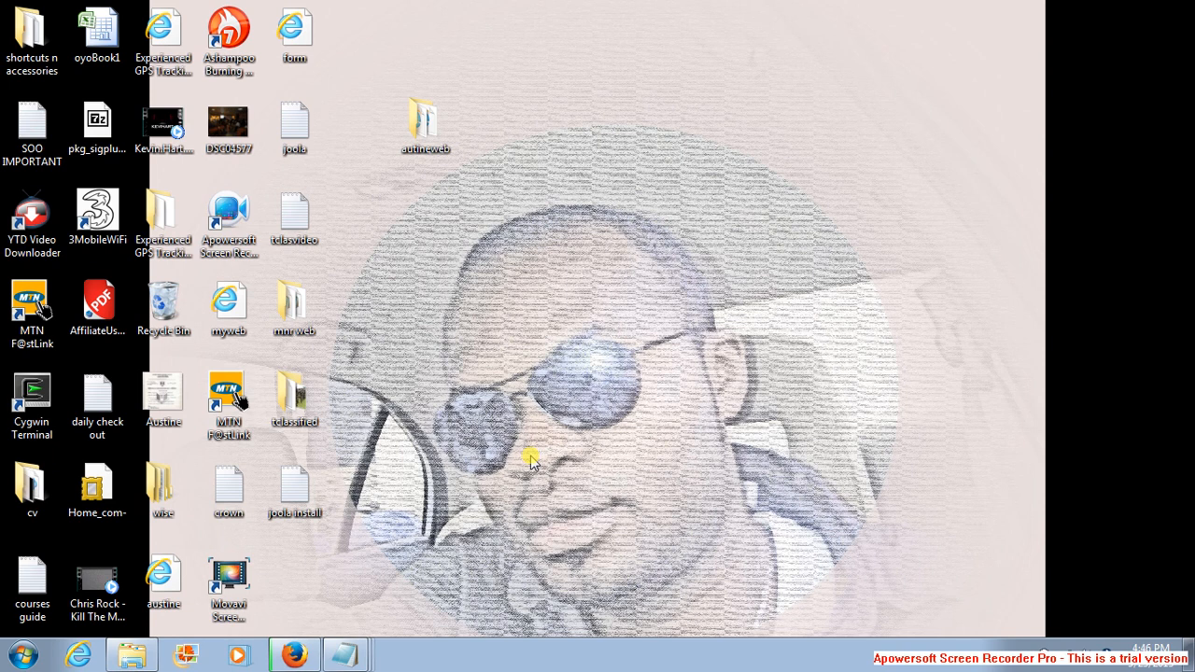
{"action": "mouse_move", "coordinate": [418, 528]}
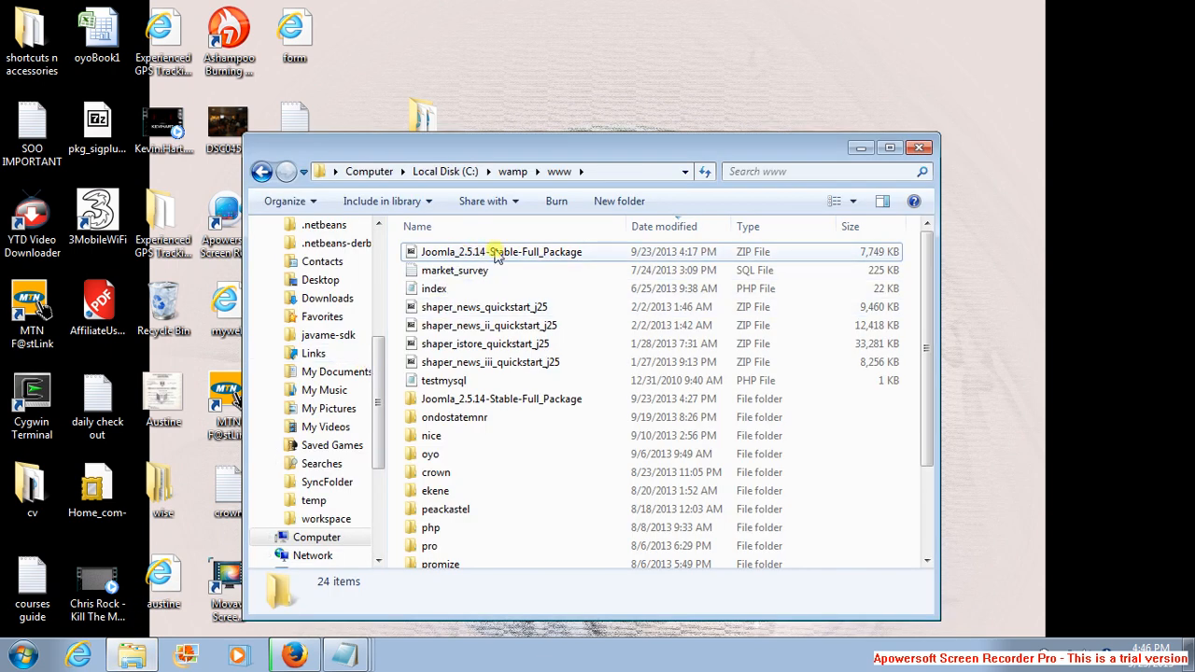
{"action": "mouse_move", "coordinate": [528, 253]}
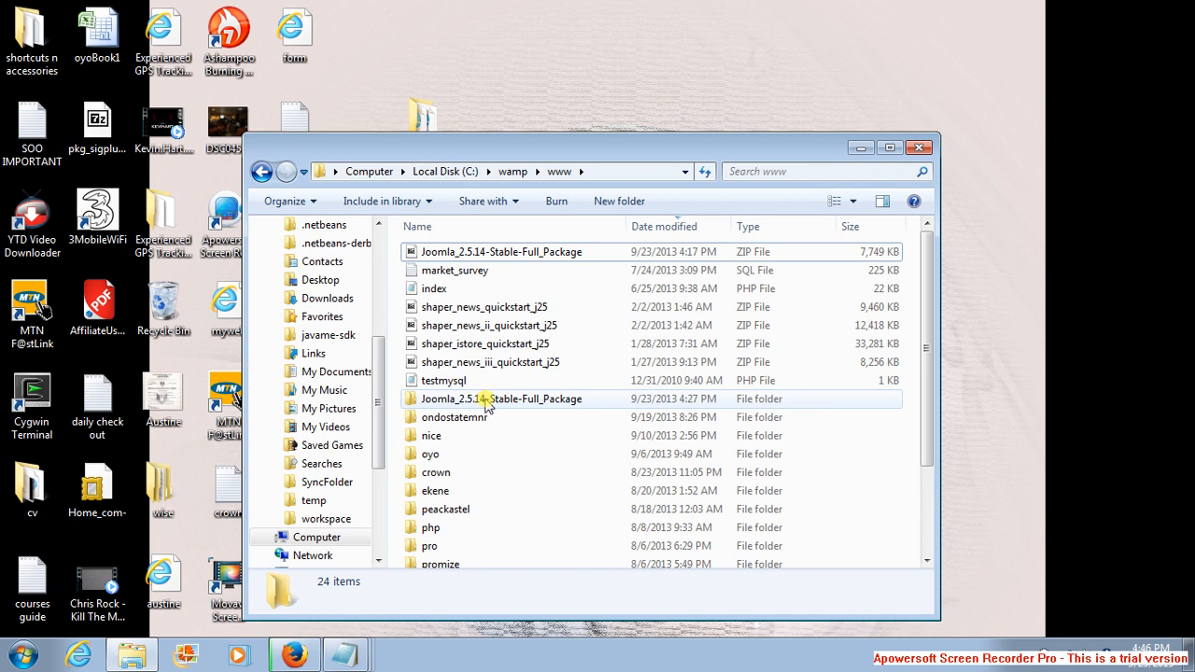
{"action": "mouse_move", "coordinate": [509, 426]}
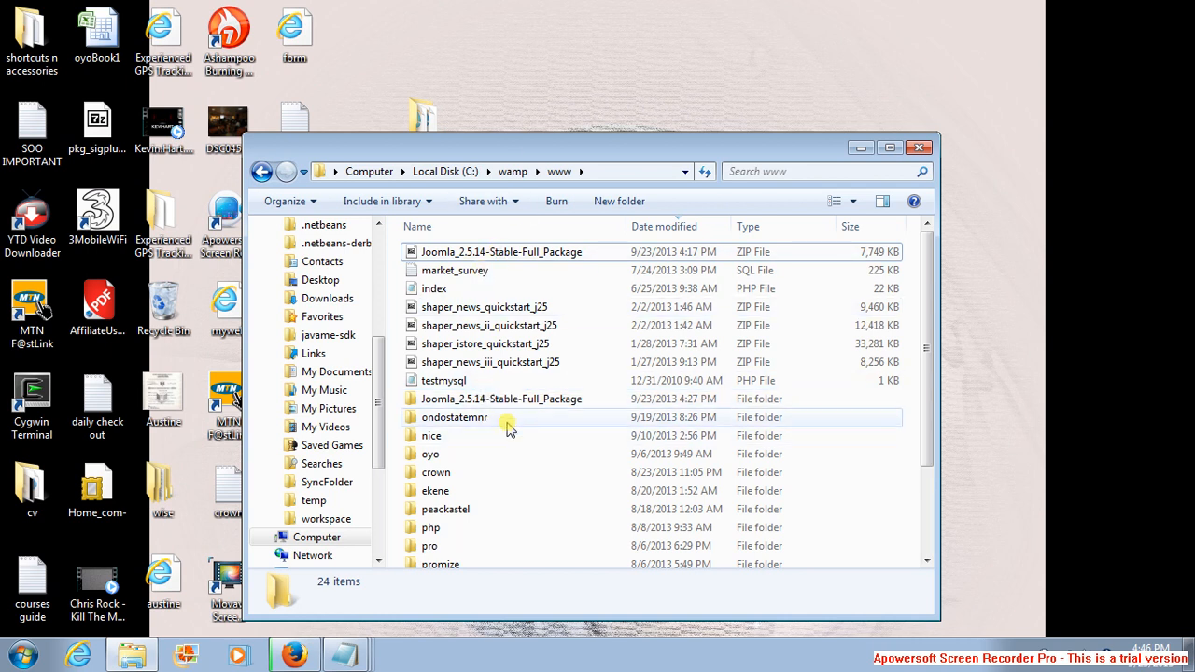
Rename the Joomla_2.5.14-Stable-Full_Package folder in C:\wamp\www to 'unme'.
{"action": "left_click", "coordinate": [501, 398]}
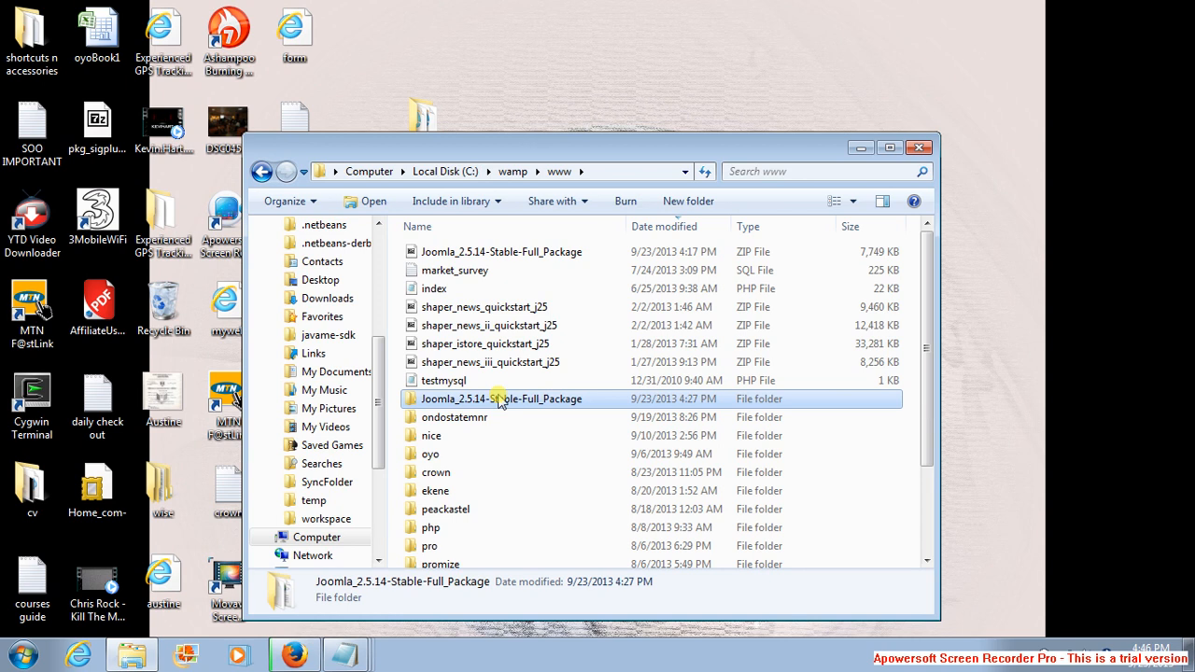
{"action": "right_click", "coordinate": [499, 398]}
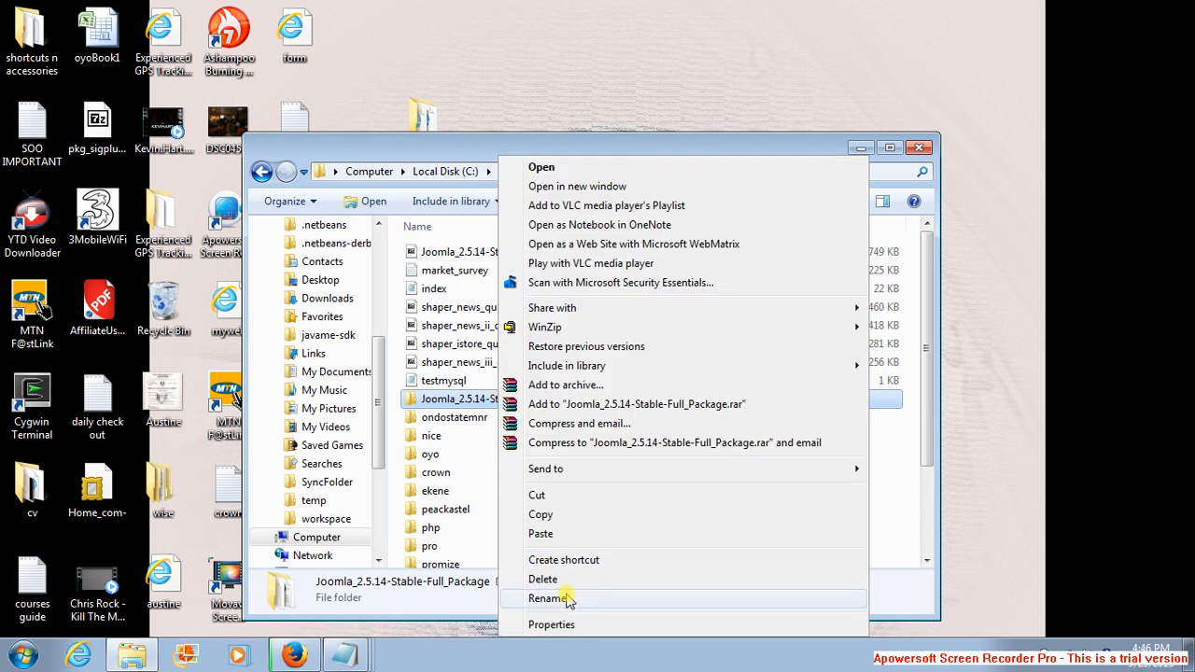
{"action": "left_click", "coordinate": [551, 598]}
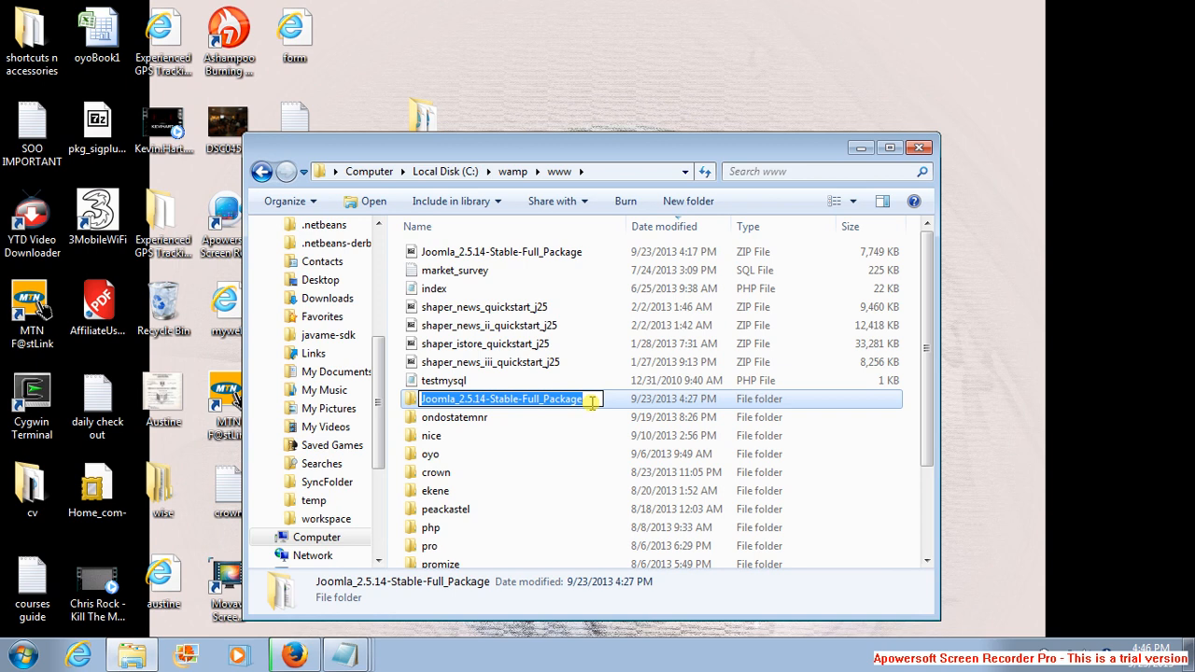
{"action": "type", "text": "me"}
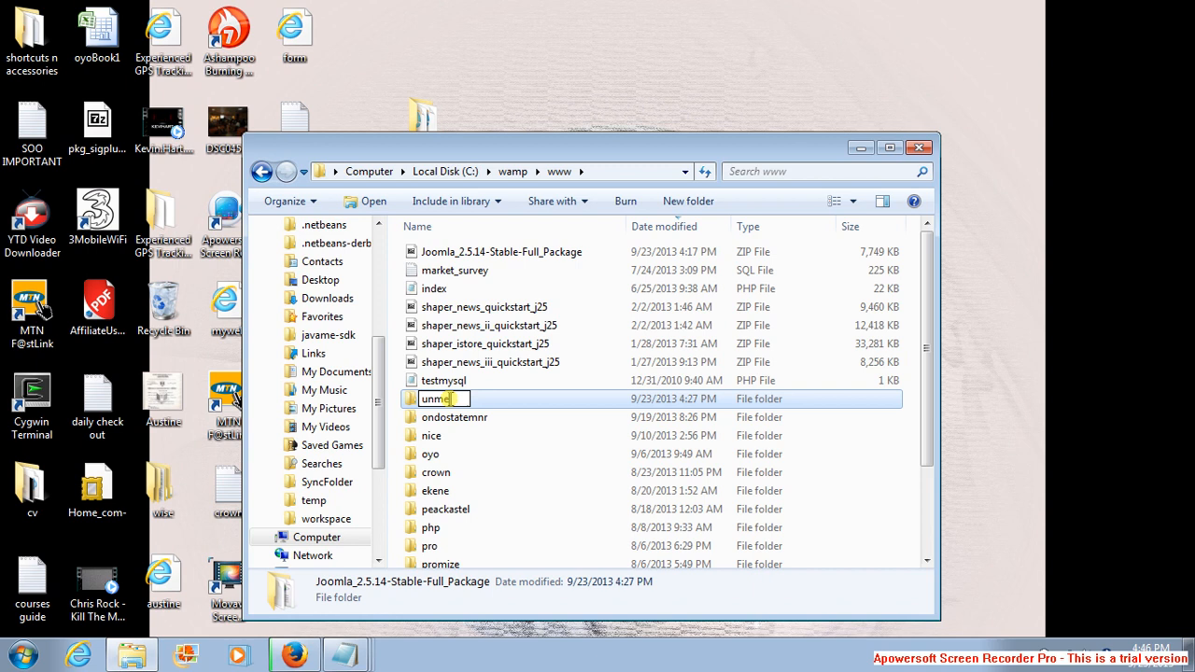
{"action": "left_click", "coordinate": [431, 435]}
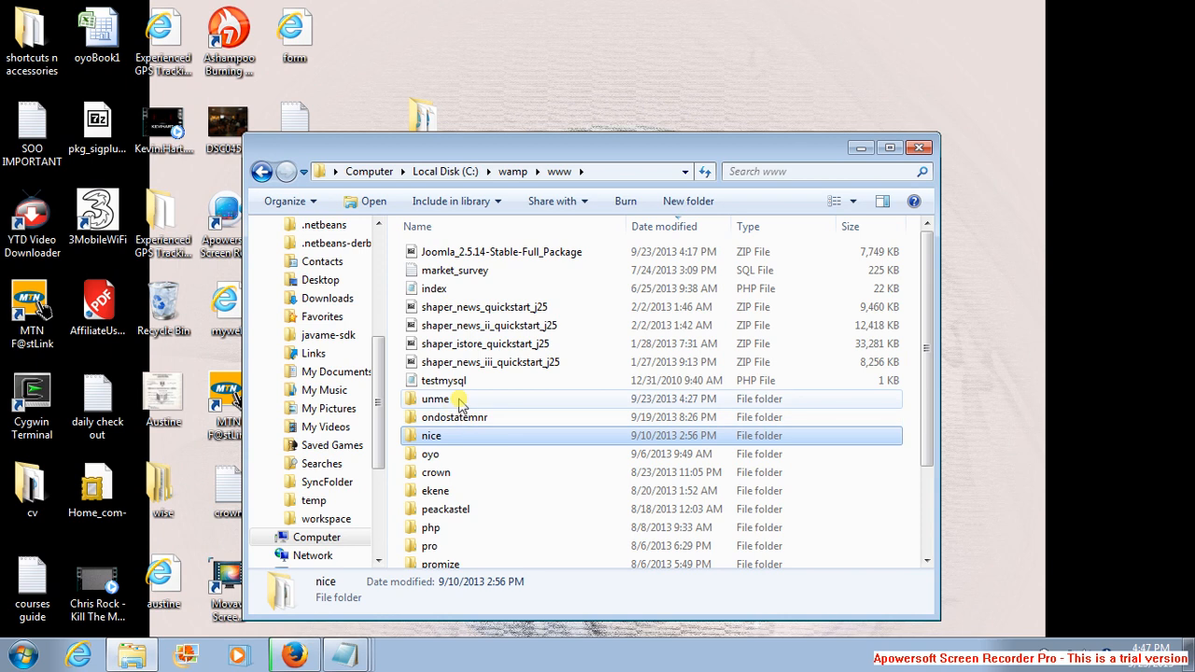
{"action": "mouse_move", "coordinate": [436, 398]}
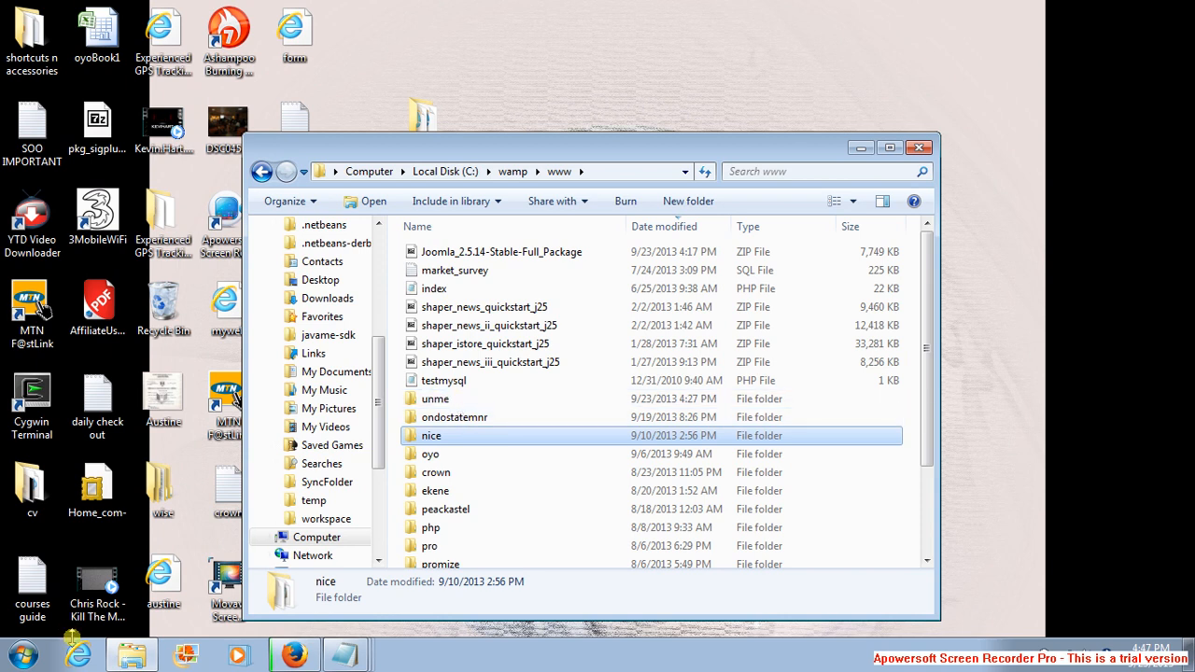
{"action": "left_click", "coordinate": [19, 648]}
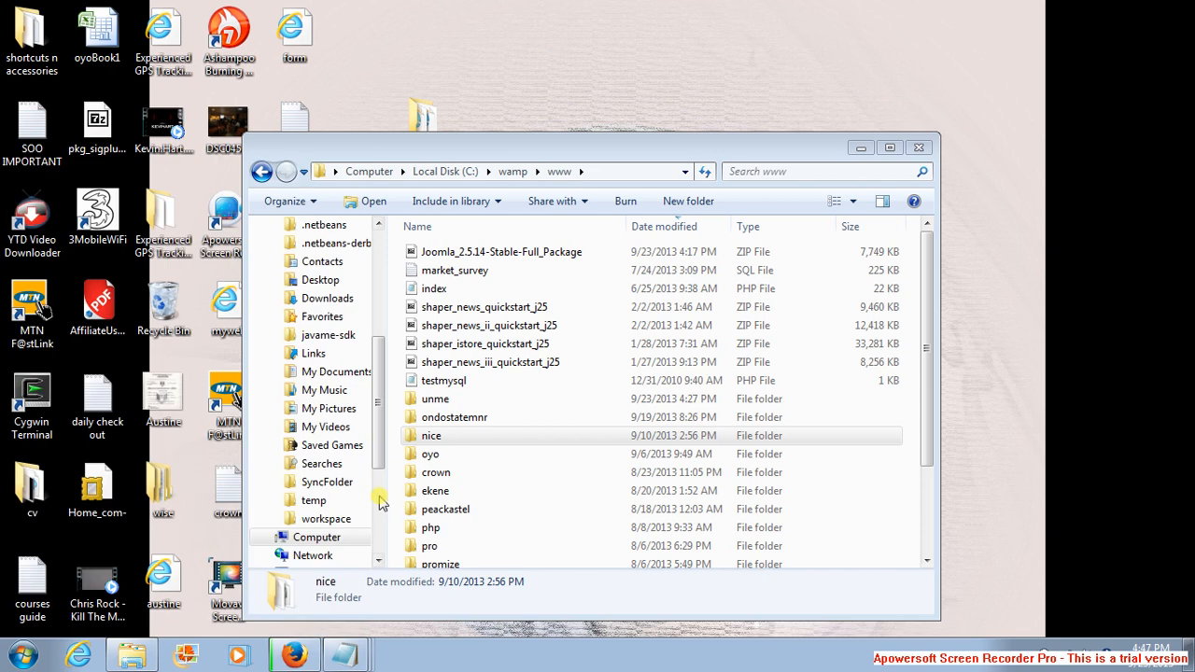
{"action": "mouse_move", "coordinate": [299, 634]}
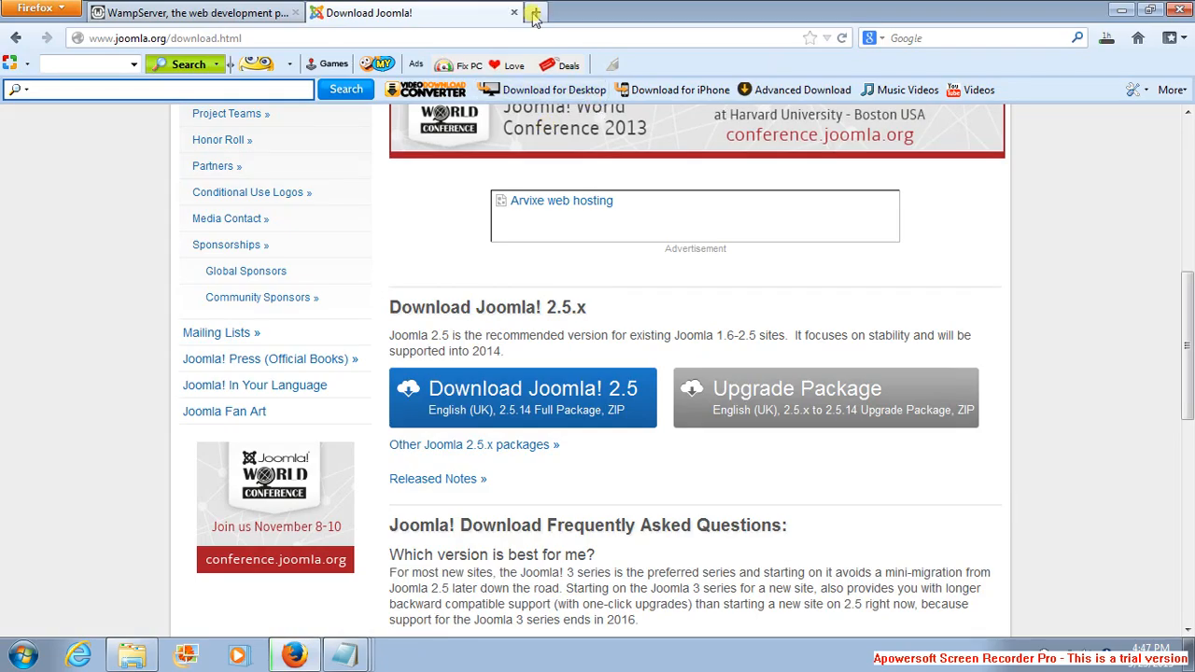
Open a new Firefox tab to load localhost.
{"action": "left_click", "coordinate": [536, 13]}
{"action": "type", "text": "localhost"}
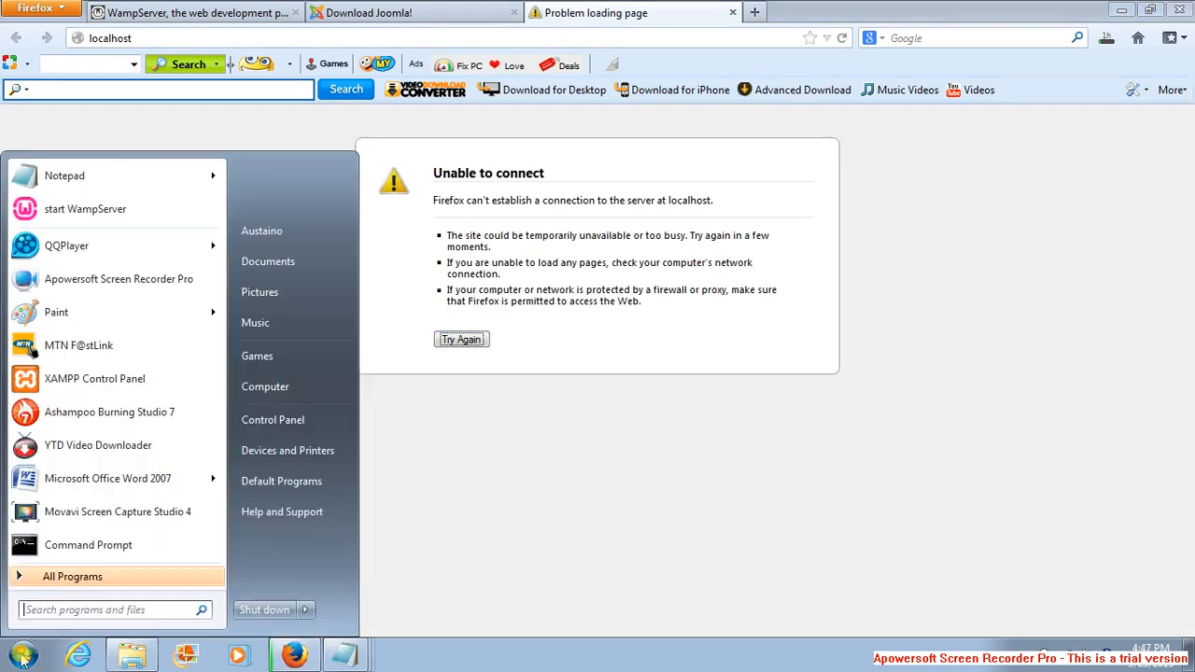
{"action": "mouse_move", "coordinate": [85, 208]}
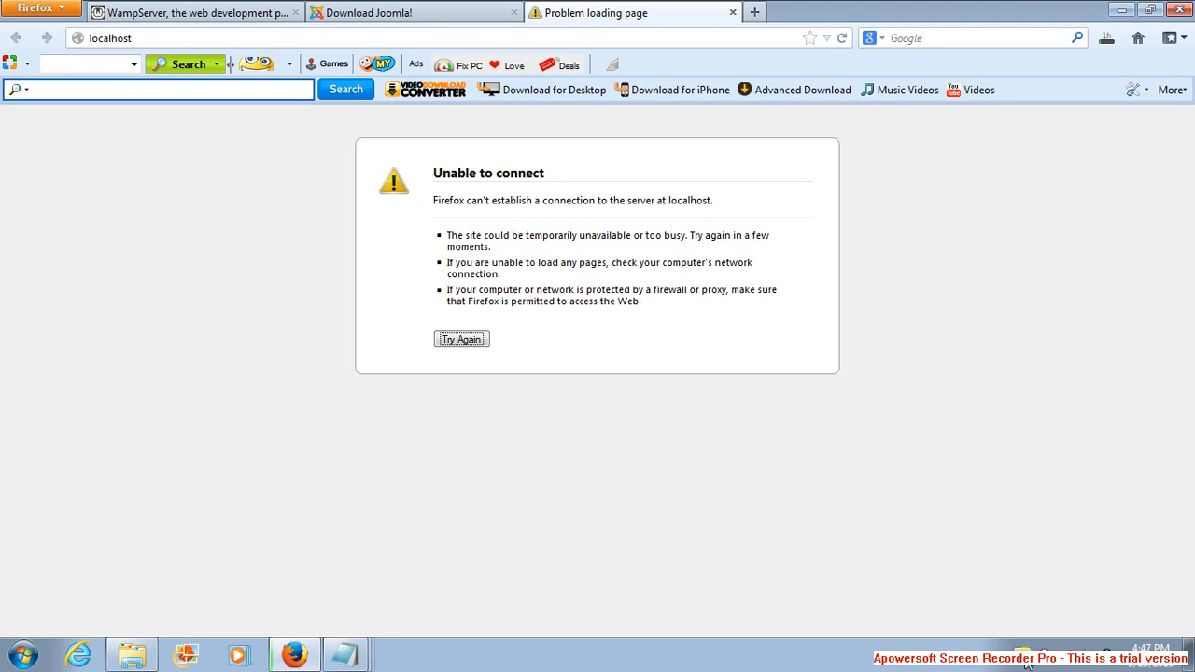
Restart all WampServer services from the tray icon menu.
{"action": "left_click", "coordinate": [1024, 649]}
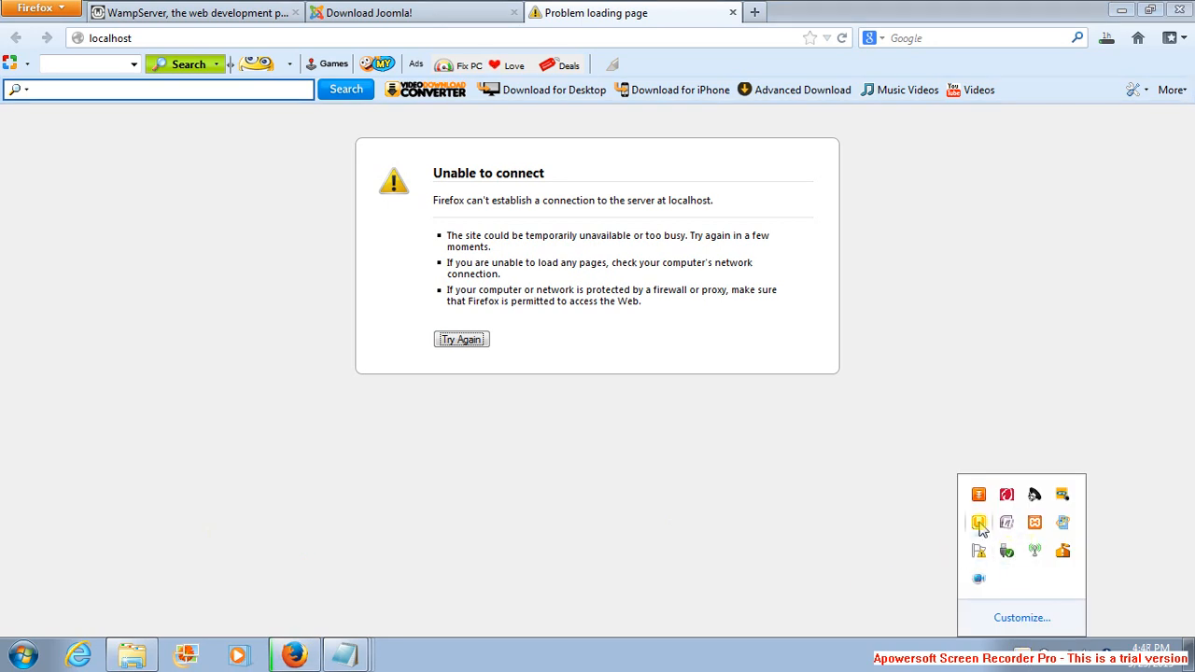
{"action": "left_click", "coordinate": [976, 523]}
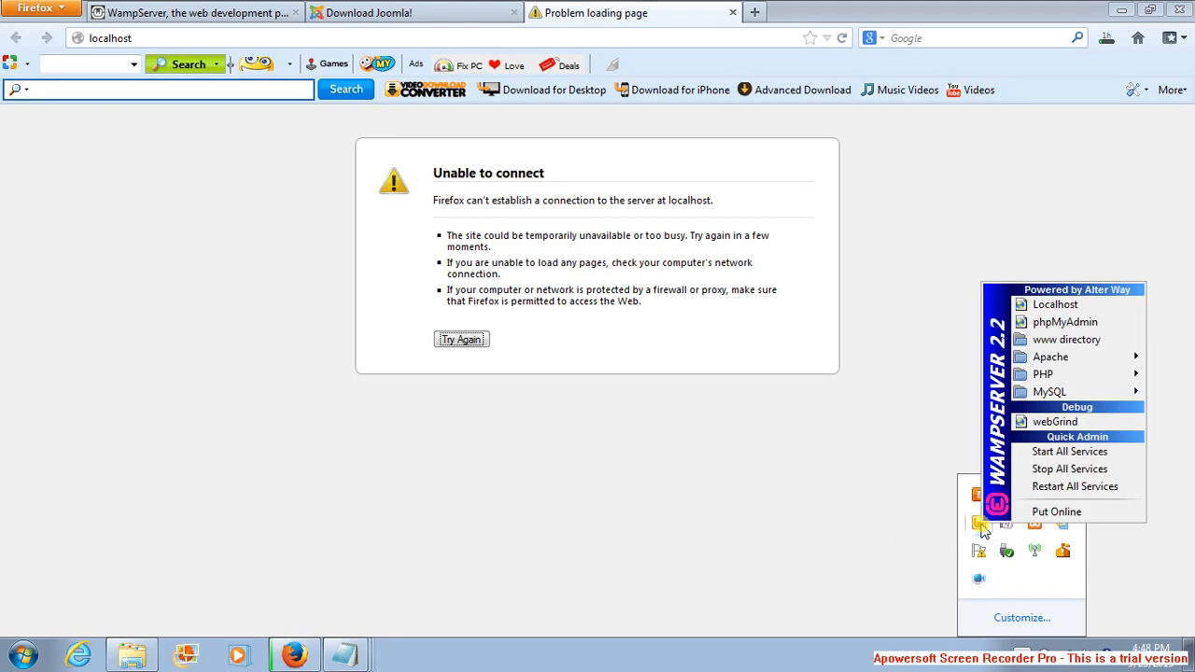
{"action": "mouse_move", "coordinate": [1065, 468]}
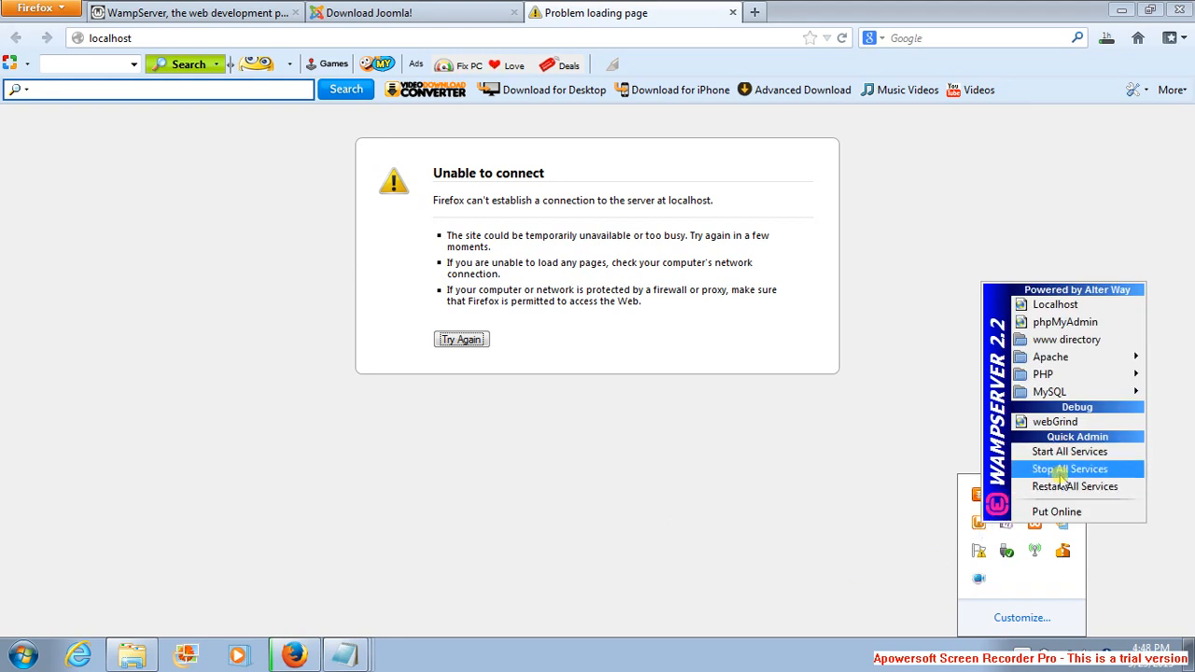
{"action": "left_click", "coordinate": [1065, 469]}
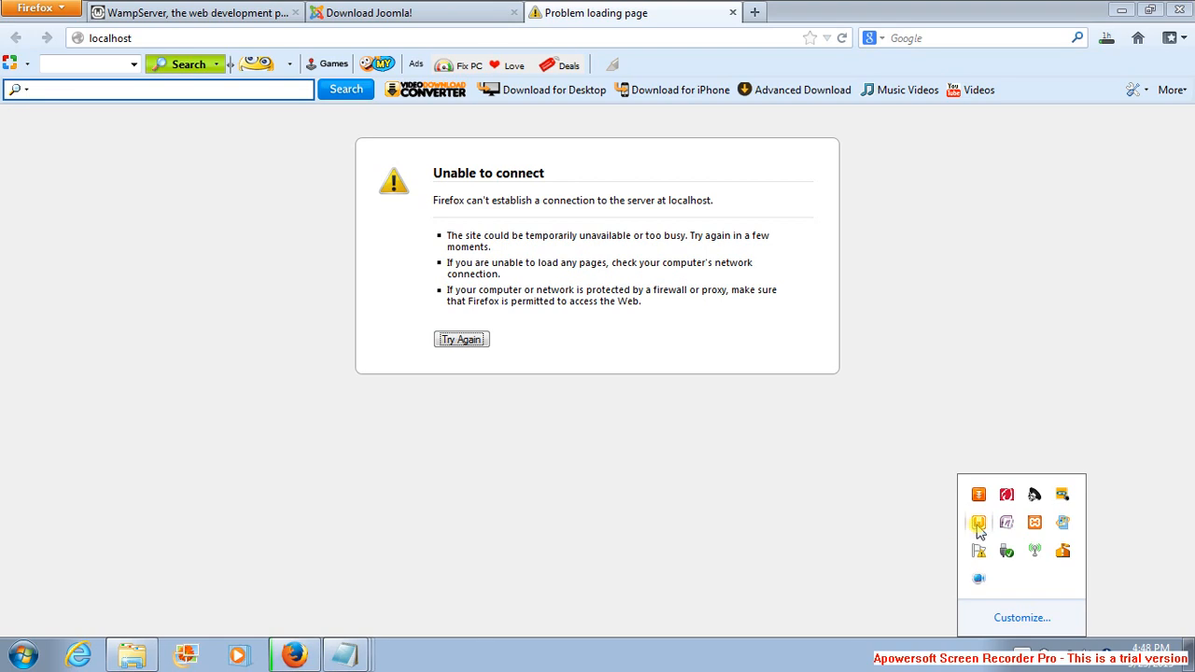
{"action": "mouse_move", "coordinate": [627, 444]}
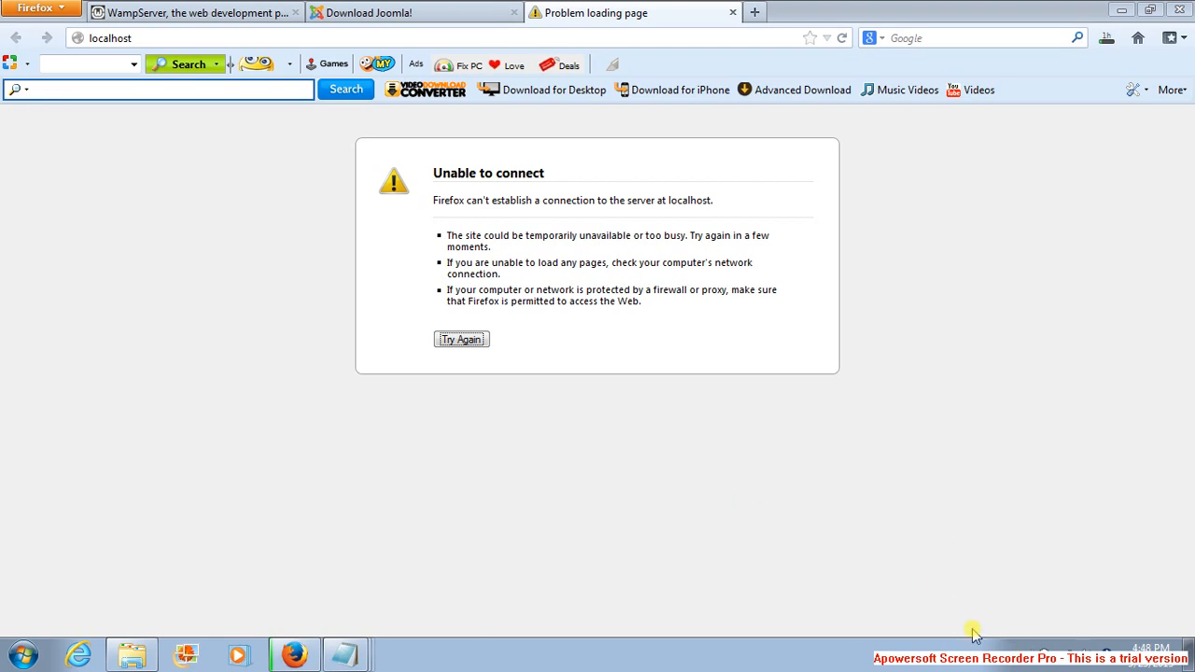
{"action": "left_click", "coordinate": [975, 634]}
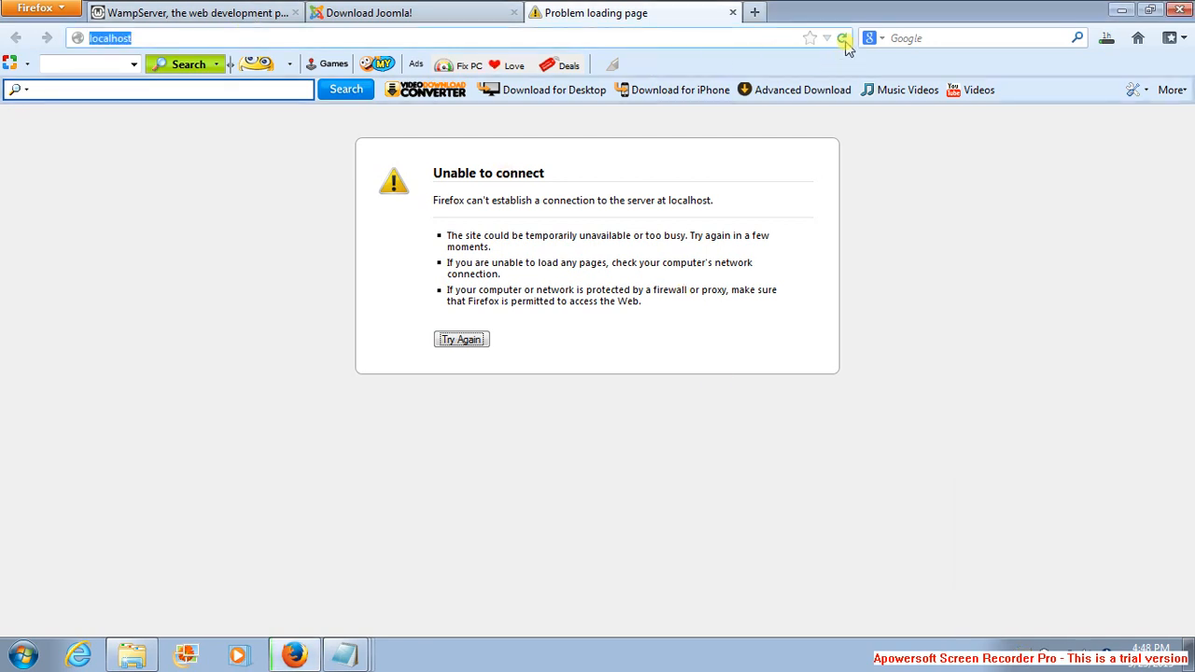
Reload localhost and scroll through the WampServer homepage's configuration, tools and projects.
{"action": "left_click", "coordinate": [847, 37]}
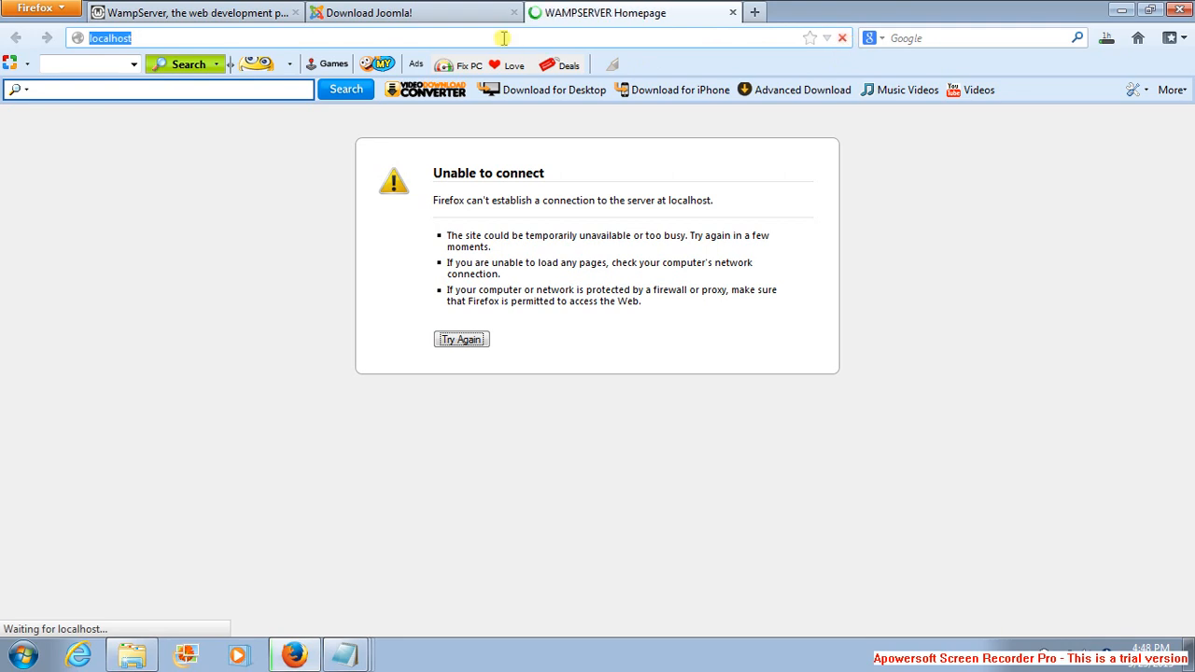
{"action": "left_click", "coordinate": [461, 339]}
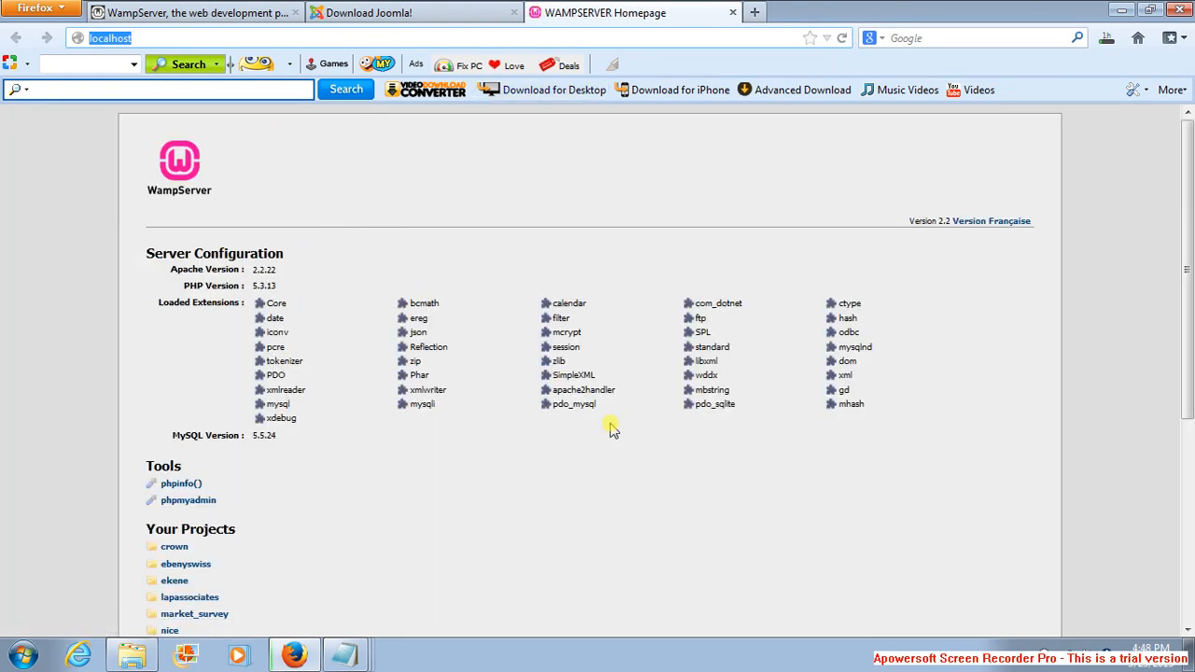
{"action": "mouse_move", "coordinate": [847, 477]}
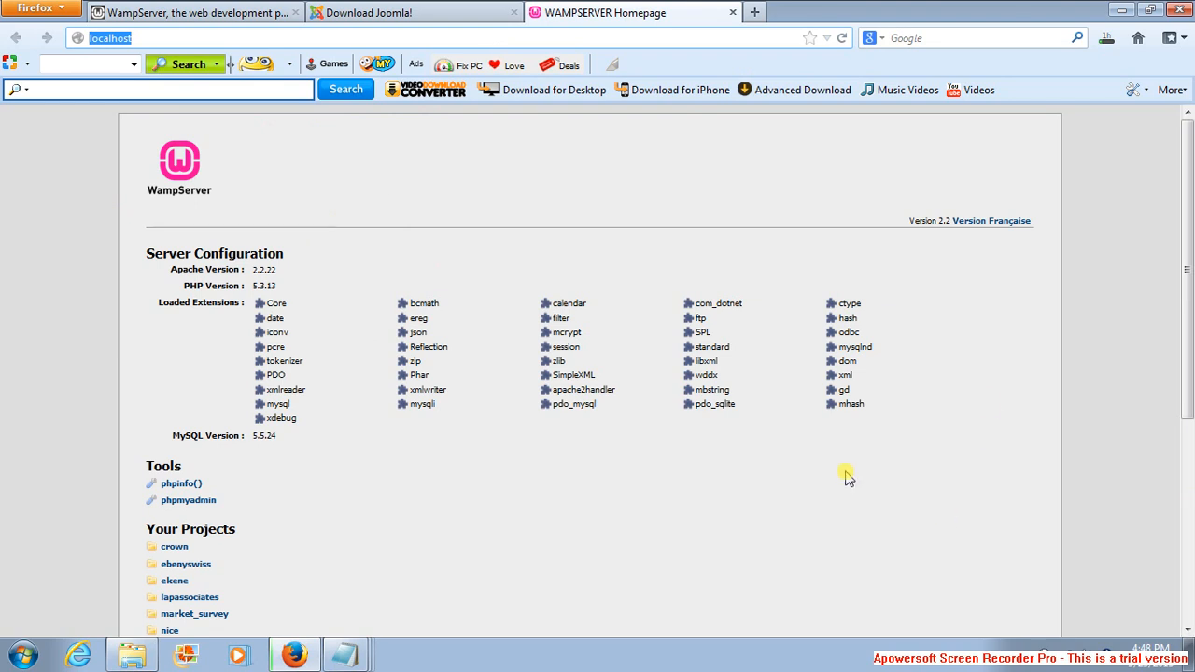
{"action": "scroll", "scroll_direction": "down", "scroll_amount": 3}
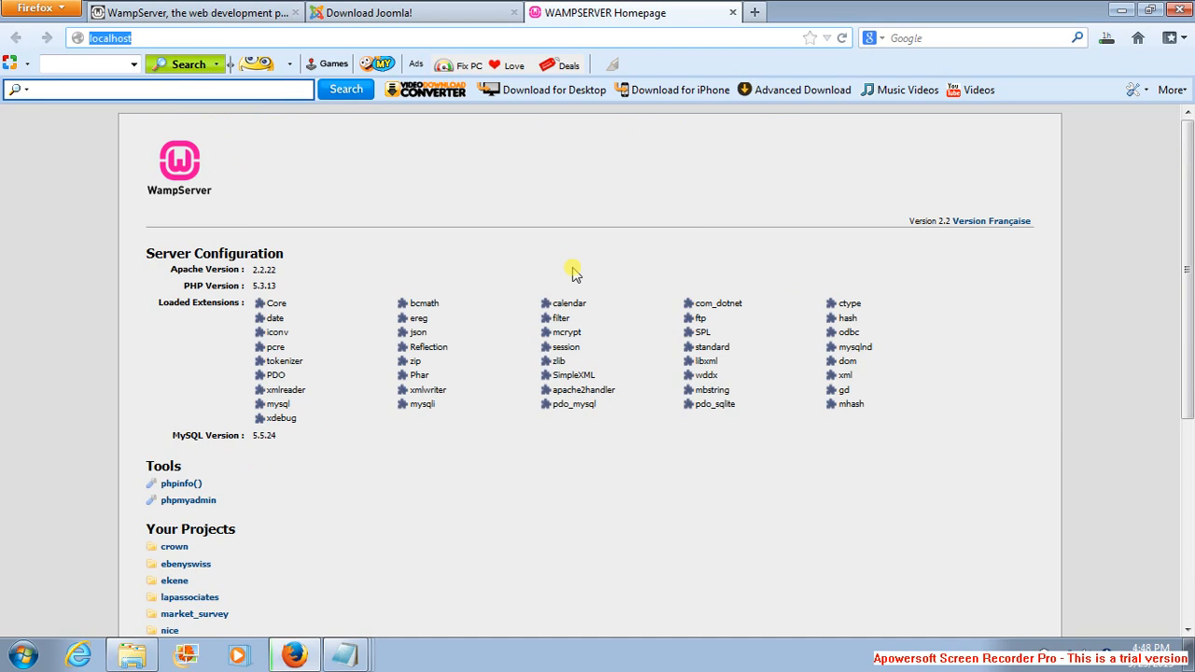
{"action": "mouse_move", "coordinate": [189, 501]}
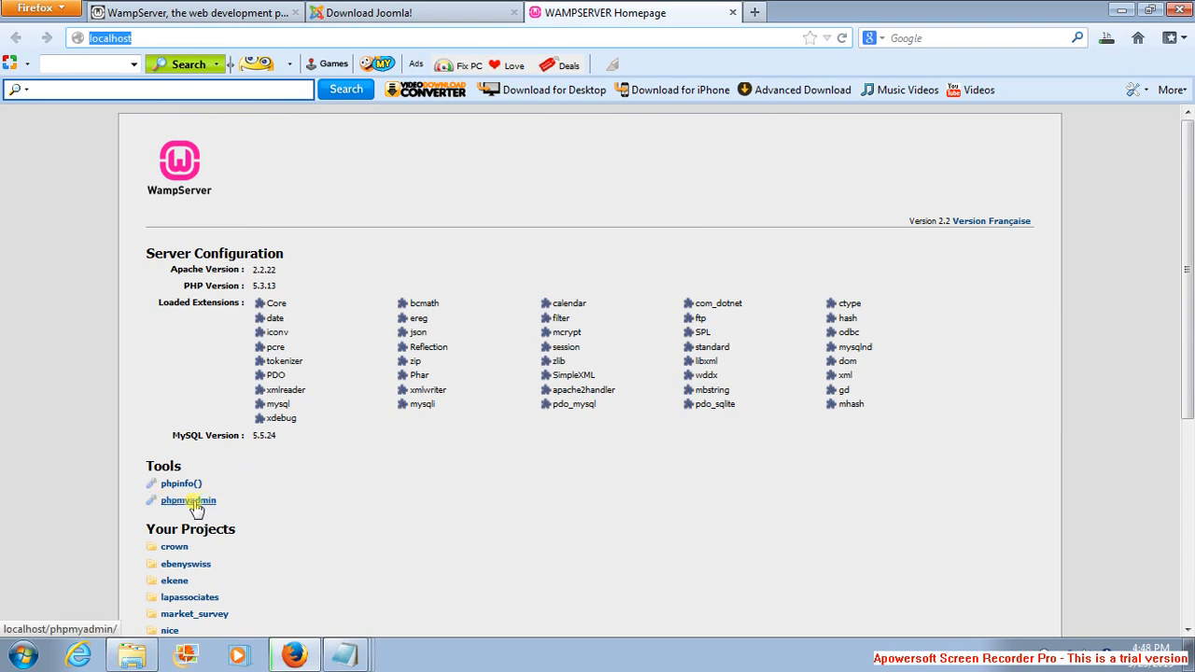
Follow the phpmyadmin link under Tools to localhost/phpmyadmin.
{"action": "left_click", "coordinate": [187, 500]}
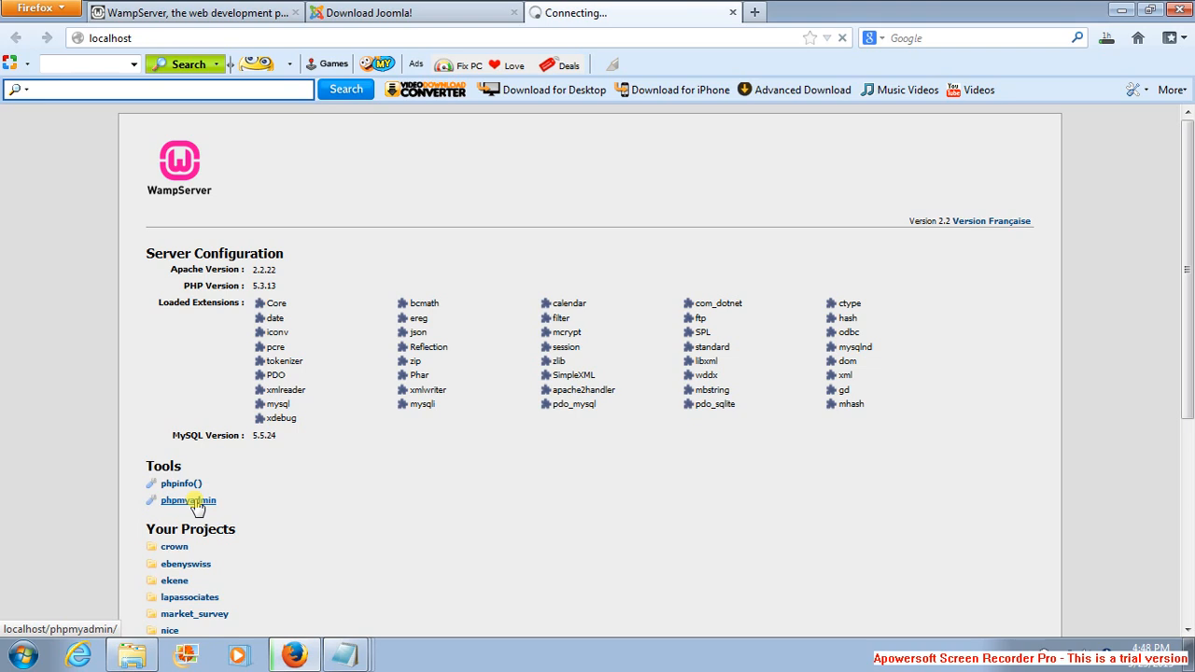
{"action": "left_click", "coordinate": [187, 500]}
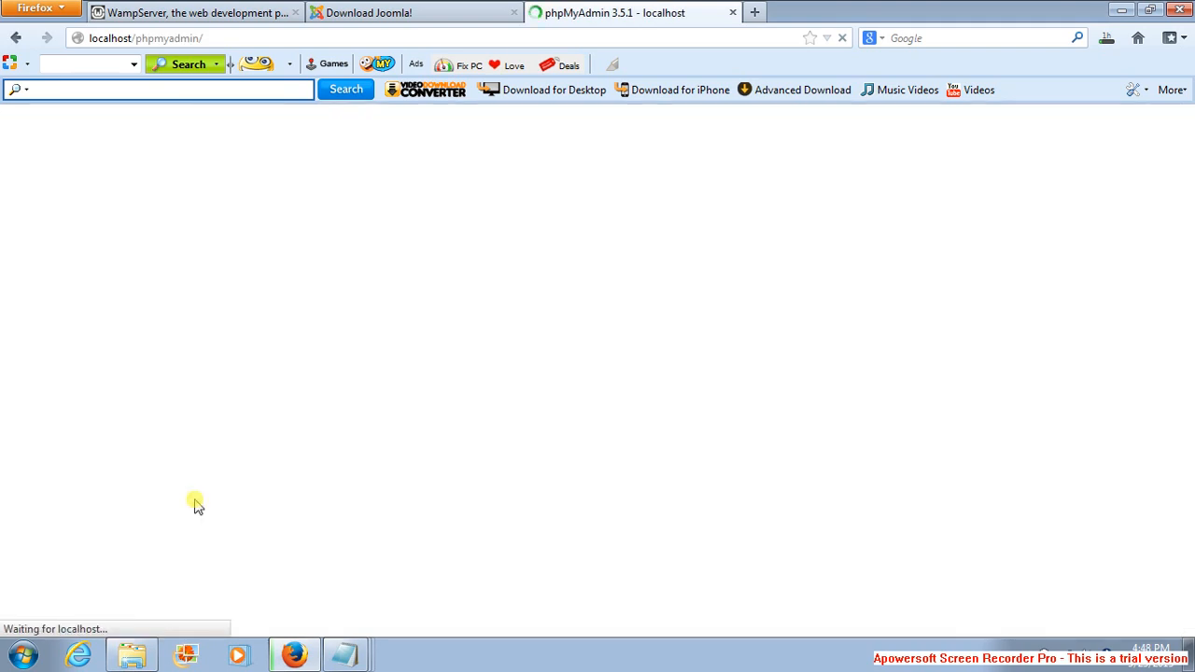